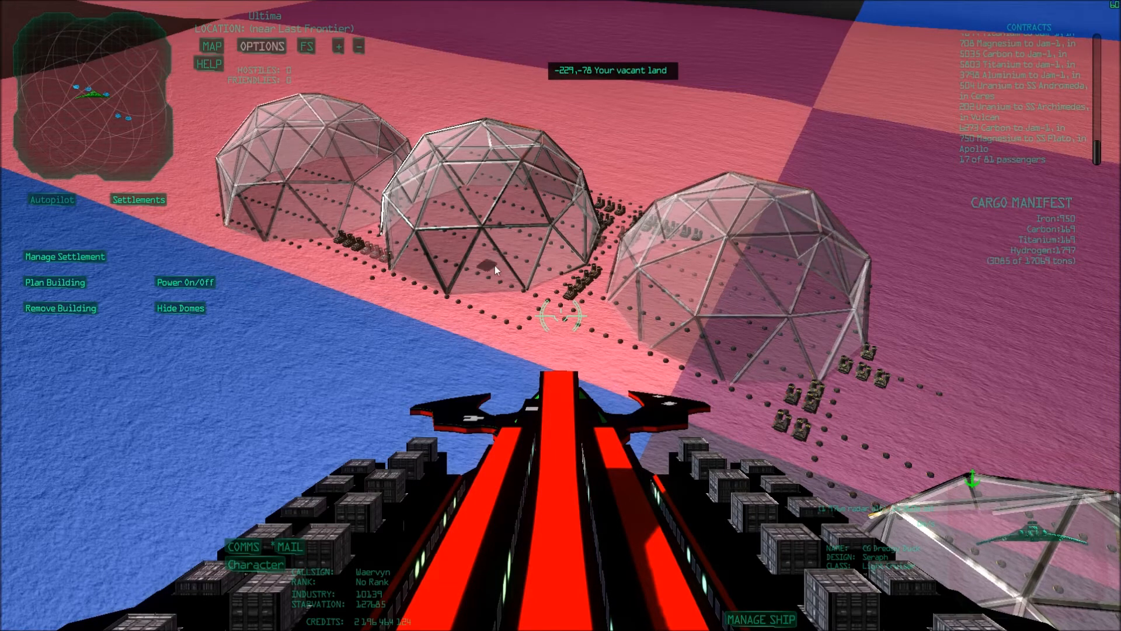
{"action": "mouse_move", "coordinate": [700, 123]}
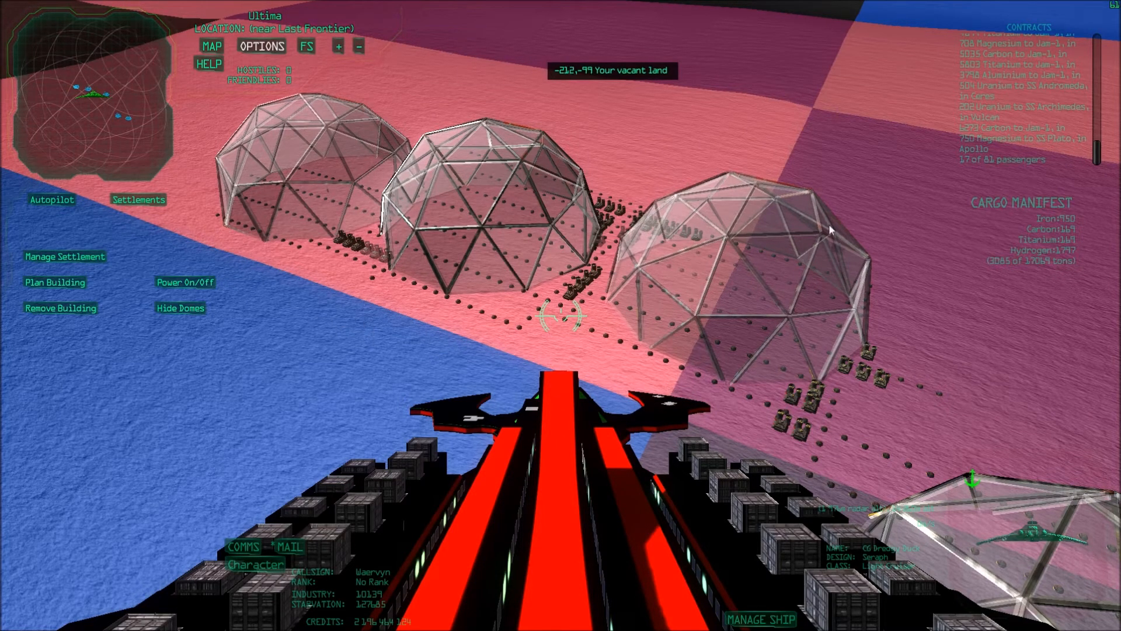
{"action": "mouse_move", "coordinate": [819, 378]}
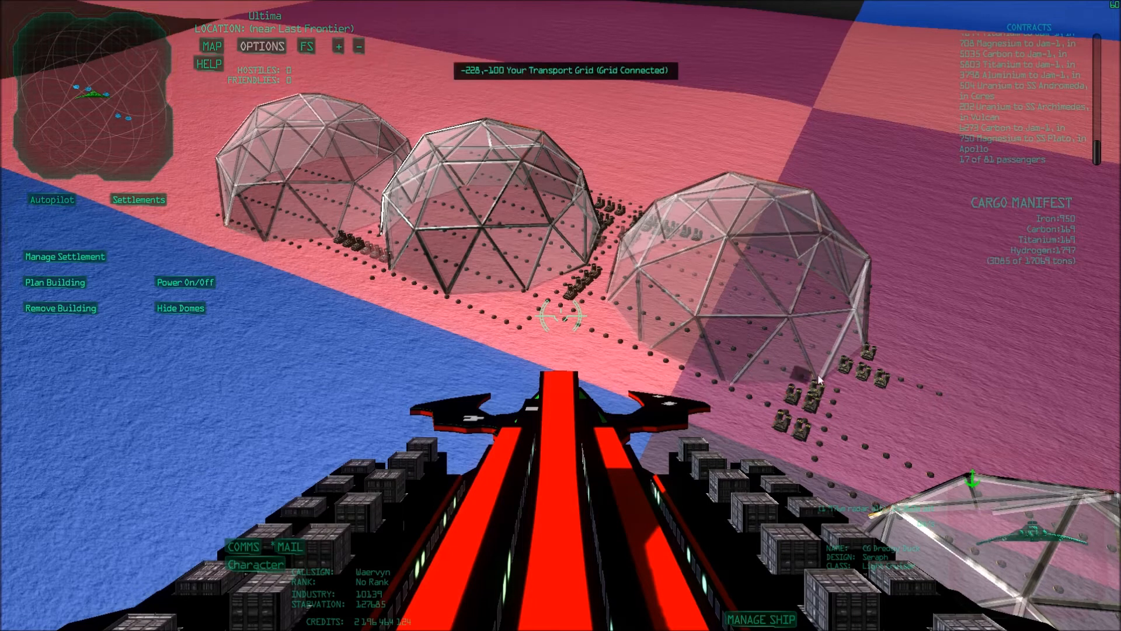
{"action": "mouse_move", "coordinate": [926, 327]}
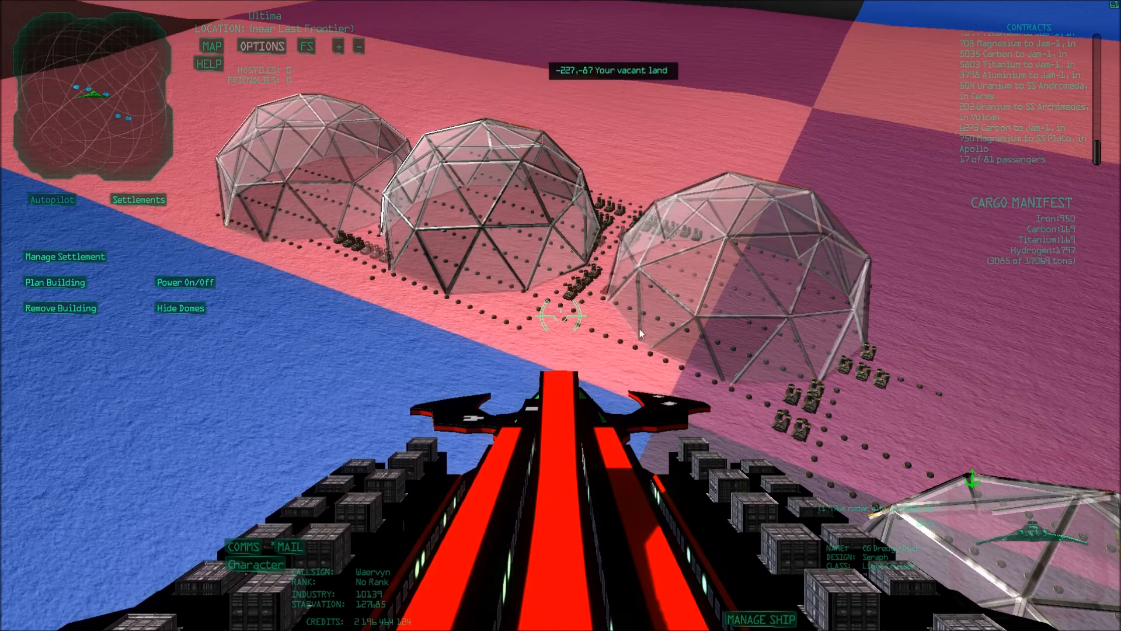
{"action": "mouse_move", "coordinate": [616, 313]}
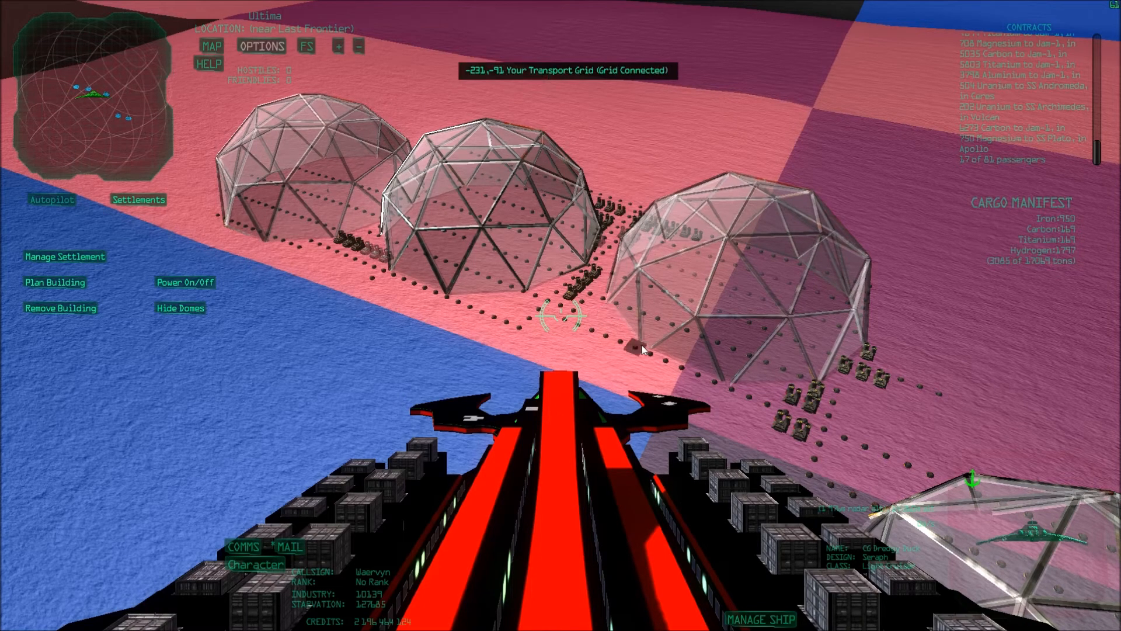
{"action": "mouse_move", "coordinate": [648, 407]}
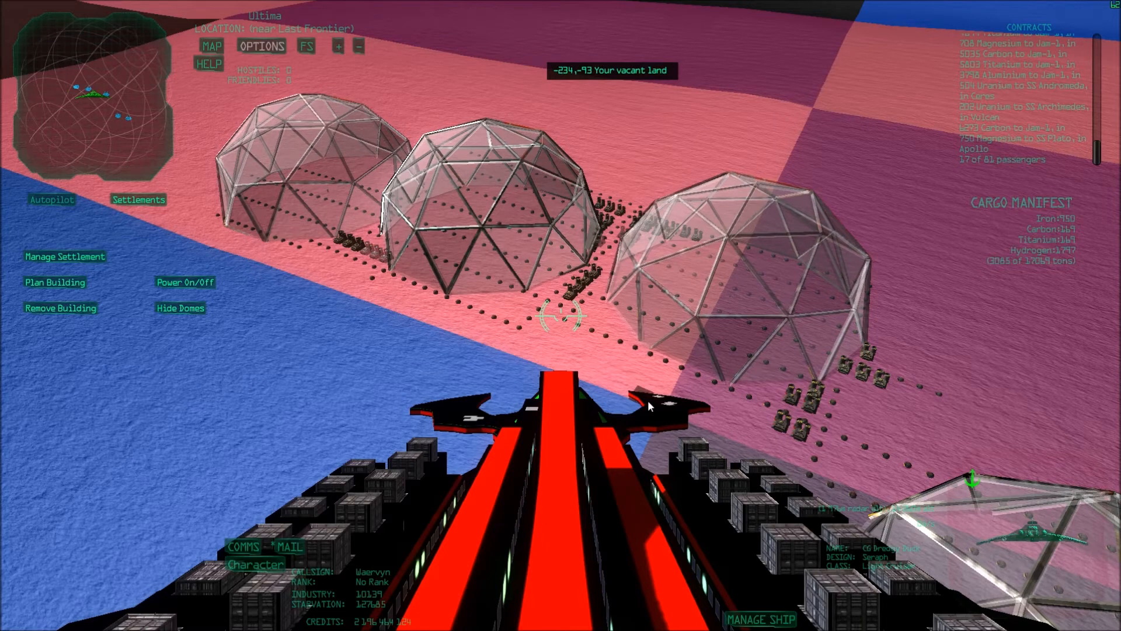
{"action": "mouse_move", "coordinate": [650, 407]}
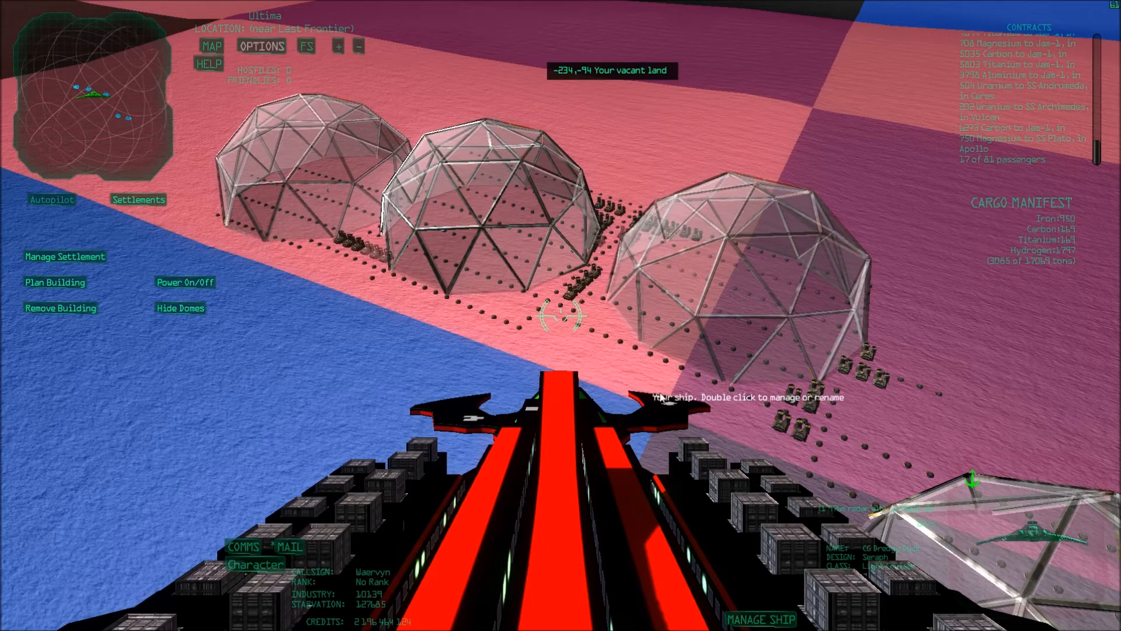
{"action": "mouse_move", "coordinate": [621, 347]}
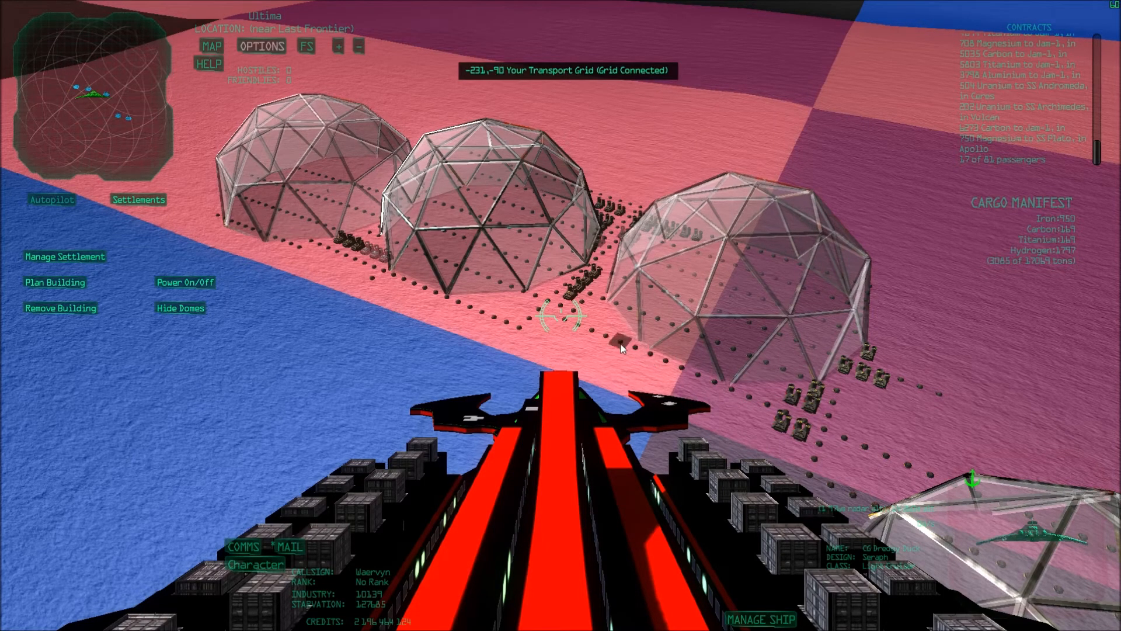
{"action": "mouse_move", "coordinate": [419, 367]}
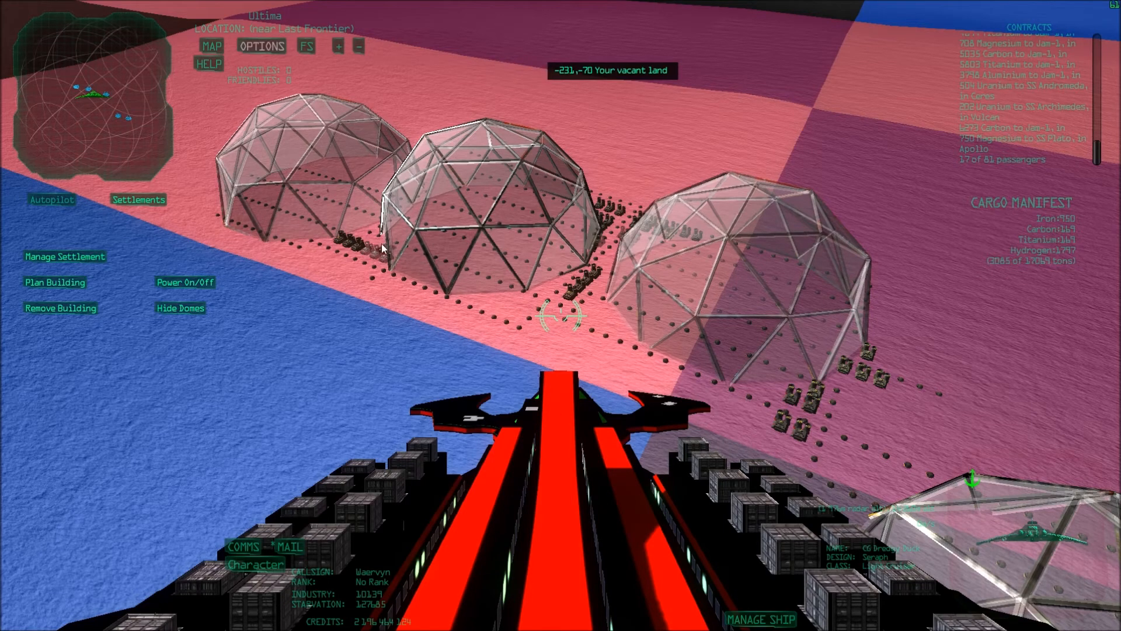
{"action": "mouse_move", "coordinate": [425, 398]}
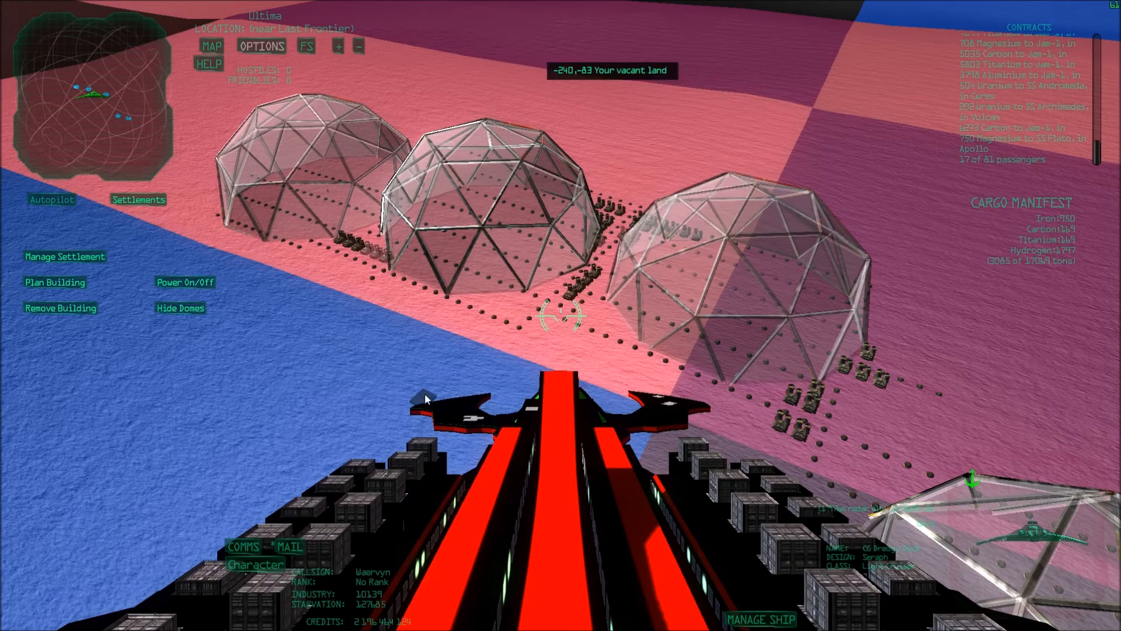
{"action": "mouse_move", "coordinate": [485, 301]}
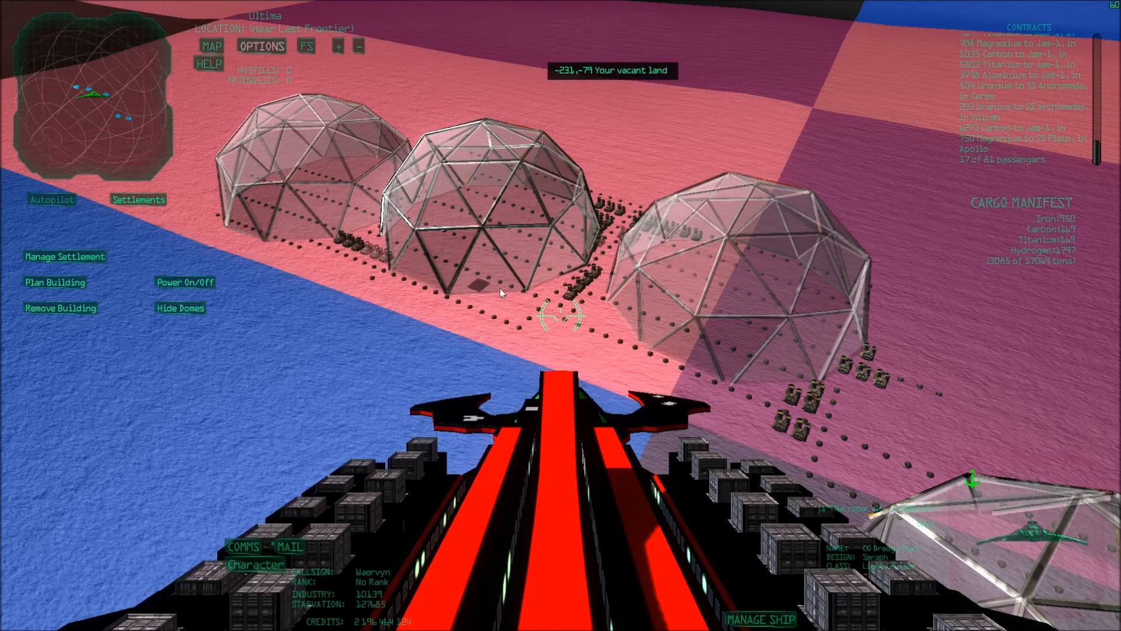
{"action": "mouse_move", "coordinate": [449, 285]}
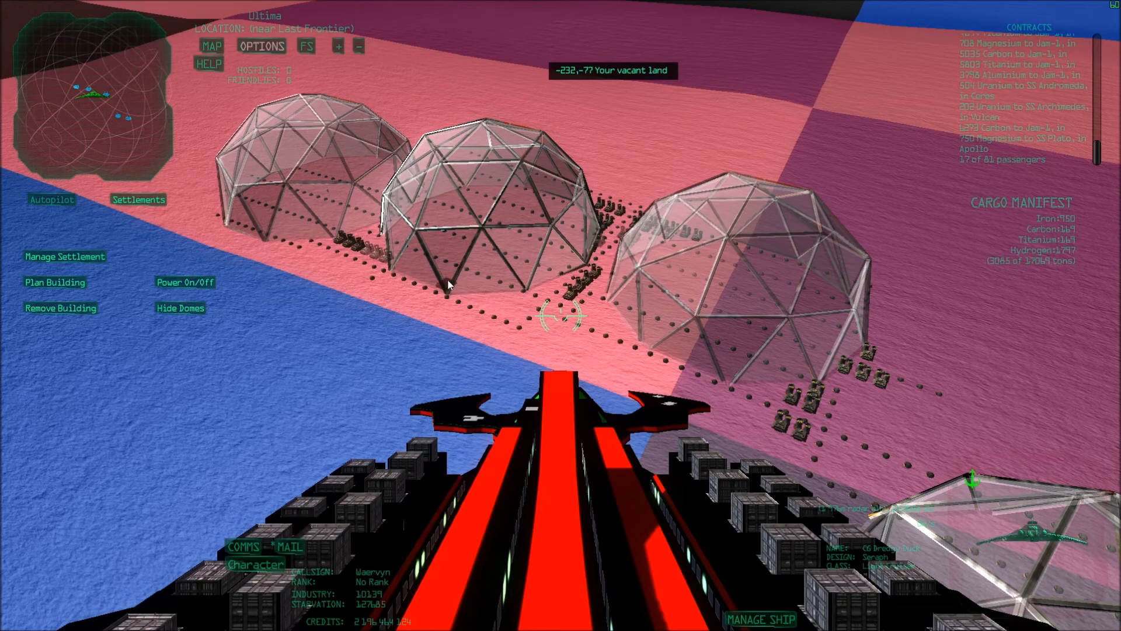
{"action": "mouse_move", "coordinate": [616, 348]}
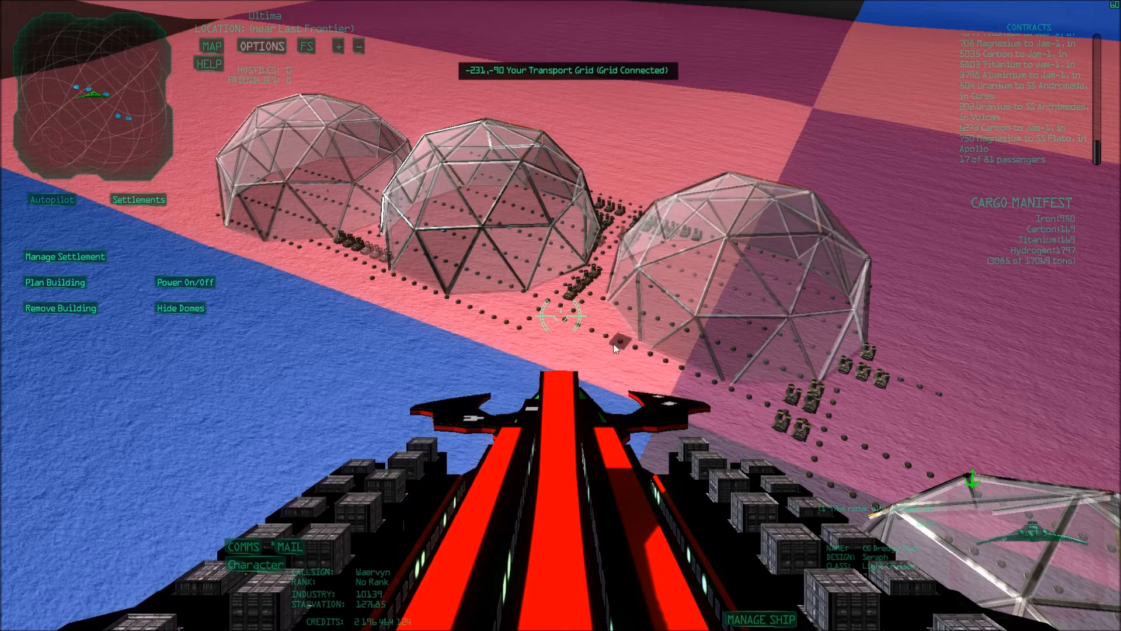
{"action": "mouse_move", "coordinate": [521, 327]}
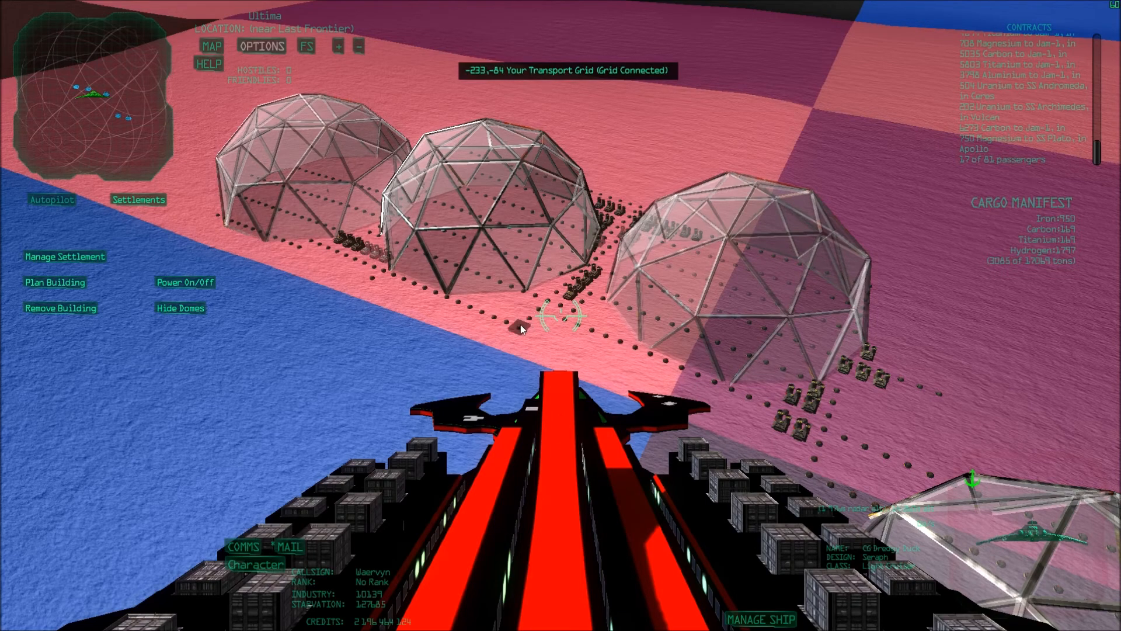
{"action": "mouse_move", "coordinate": [521, 331]}
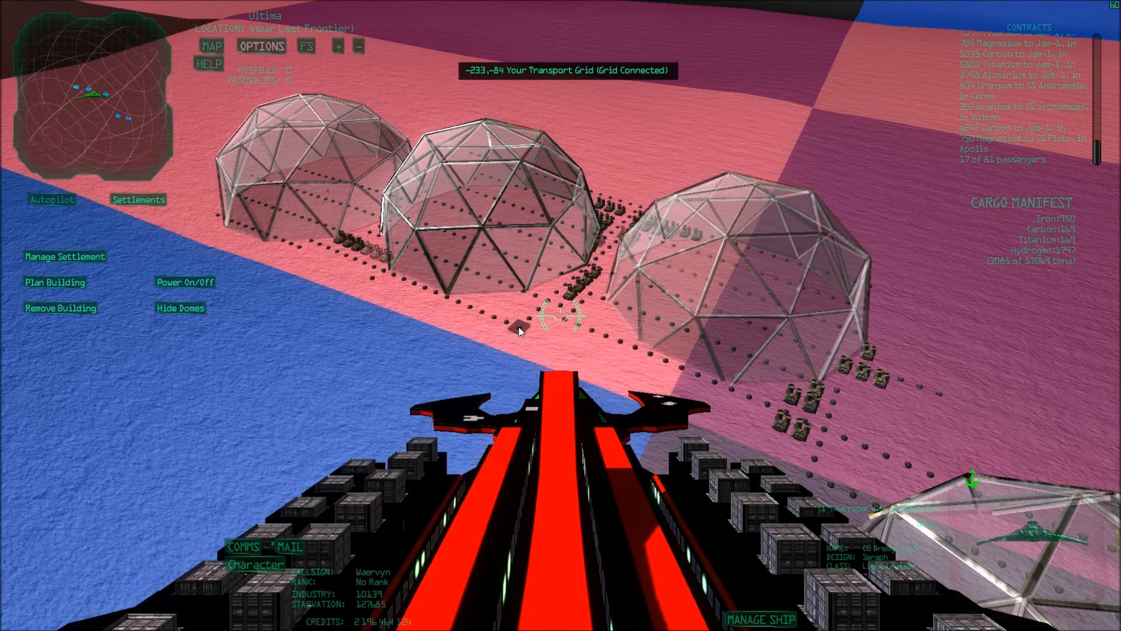
{"action": "mouse_move", "coordinate": [379, 277]}
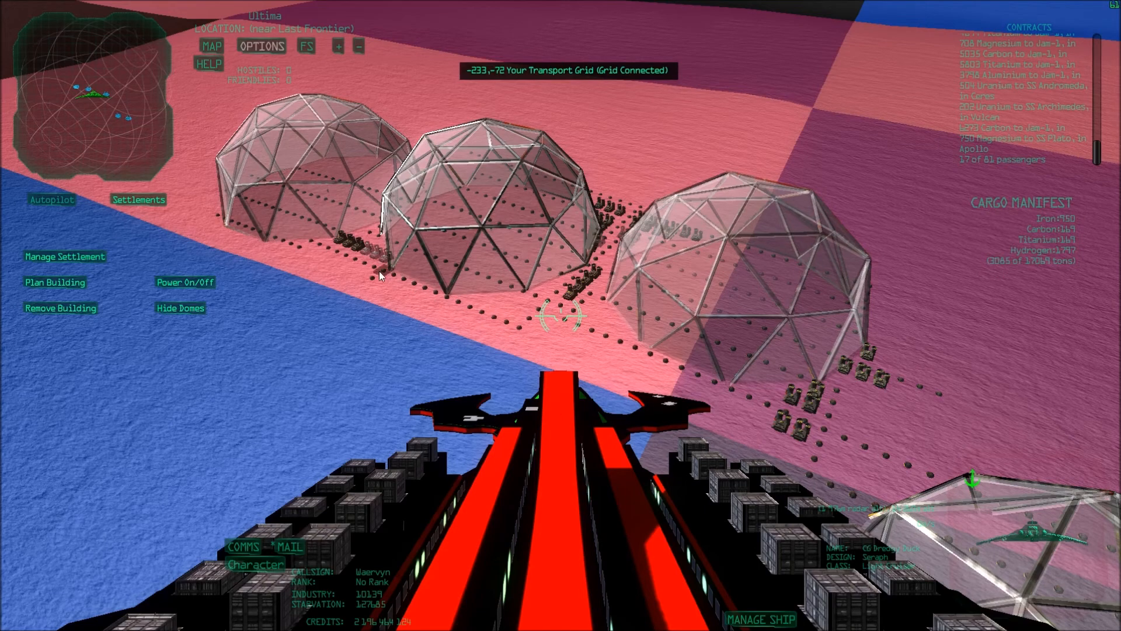
{"action": "mouse_move", "coordinate": [297, 256]}
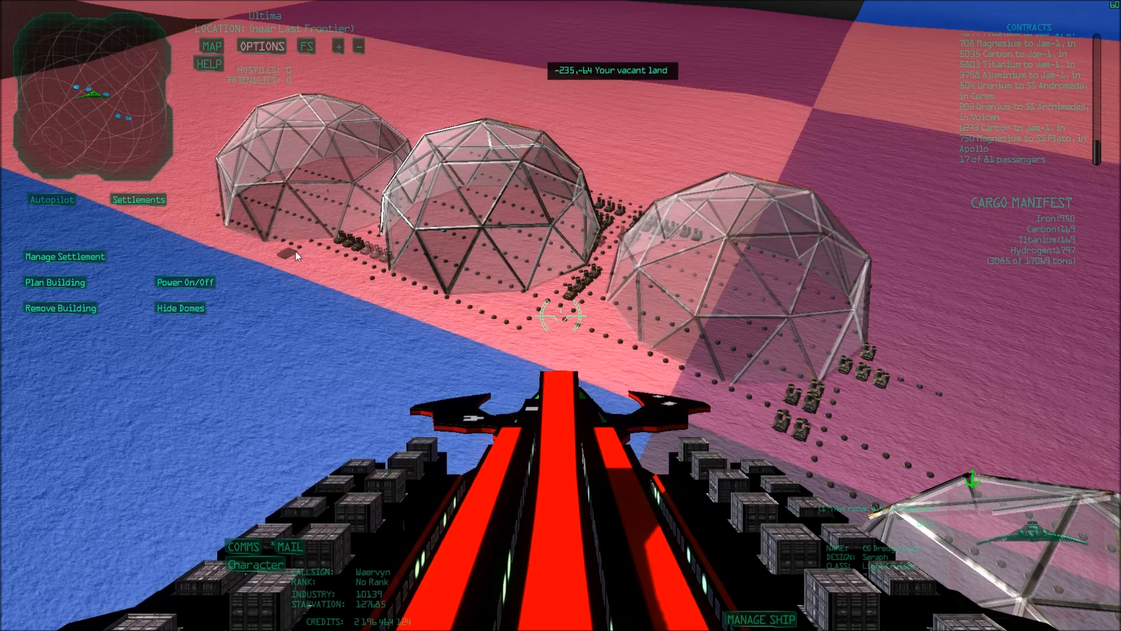